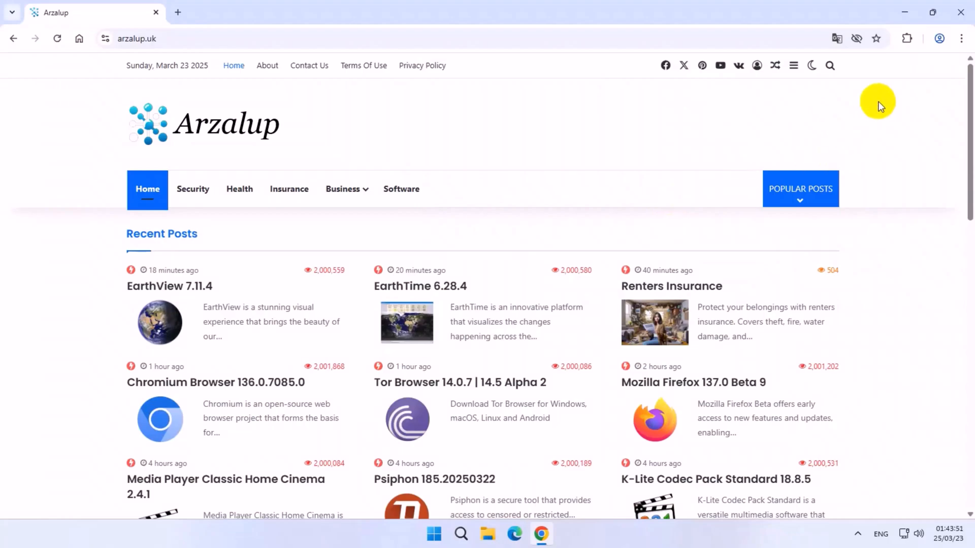
mouse_move(812, 160)
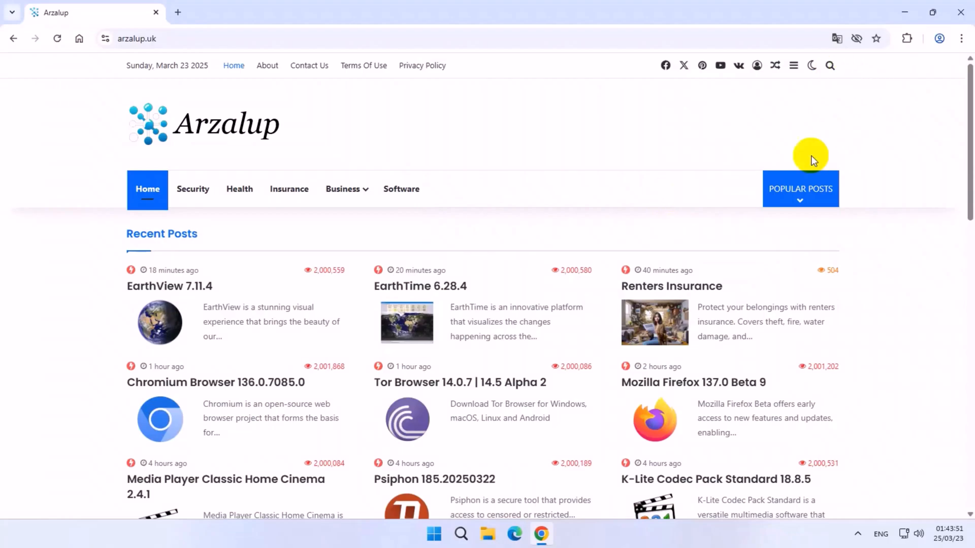
Search Arzalup for 'avast clear' to list the matching Avast Clear posts.
left_click(829, 65)
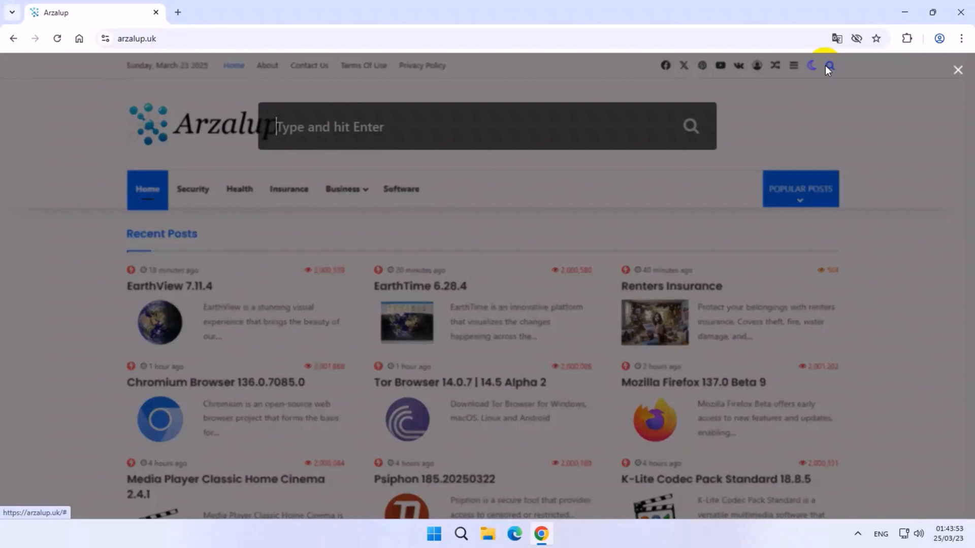
type("avast clear")
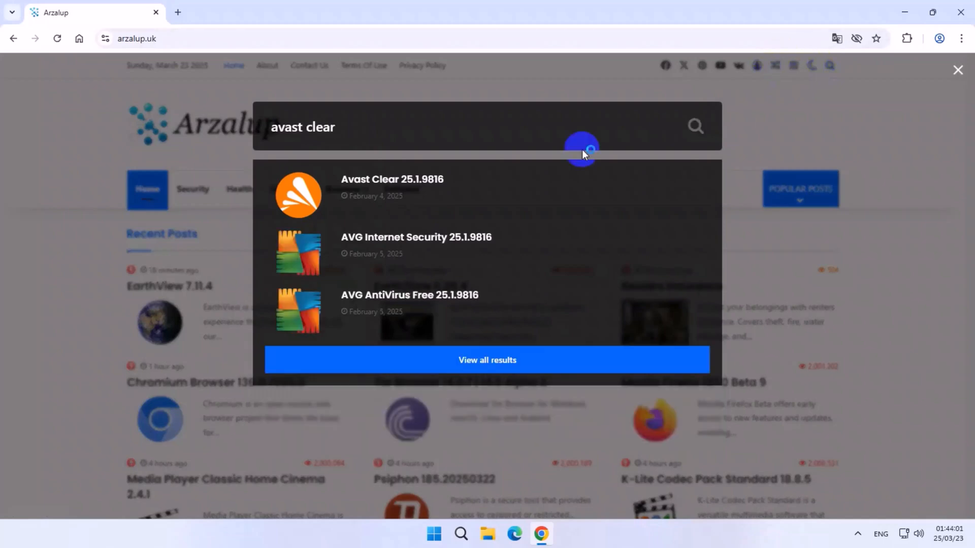
mouse_move(410, 185)
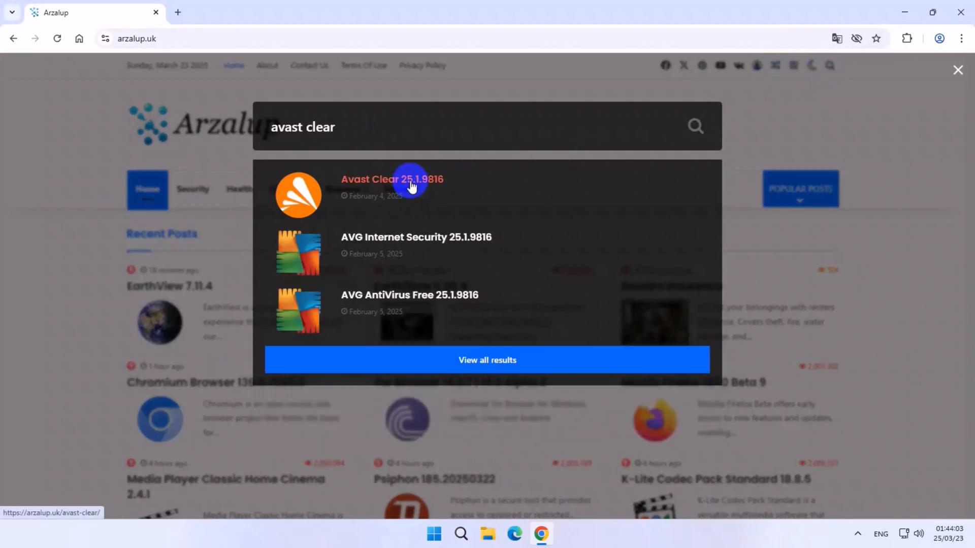
Open the Avast Clear 25.1.9816 post and start its Avast Clear EXE download.
left_click(401, 183)
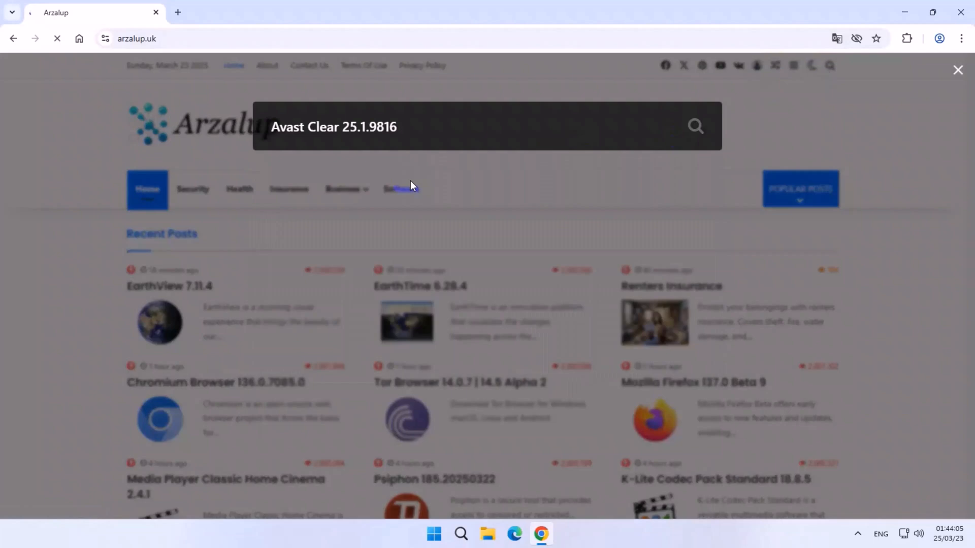
mouse_move(582, 242)
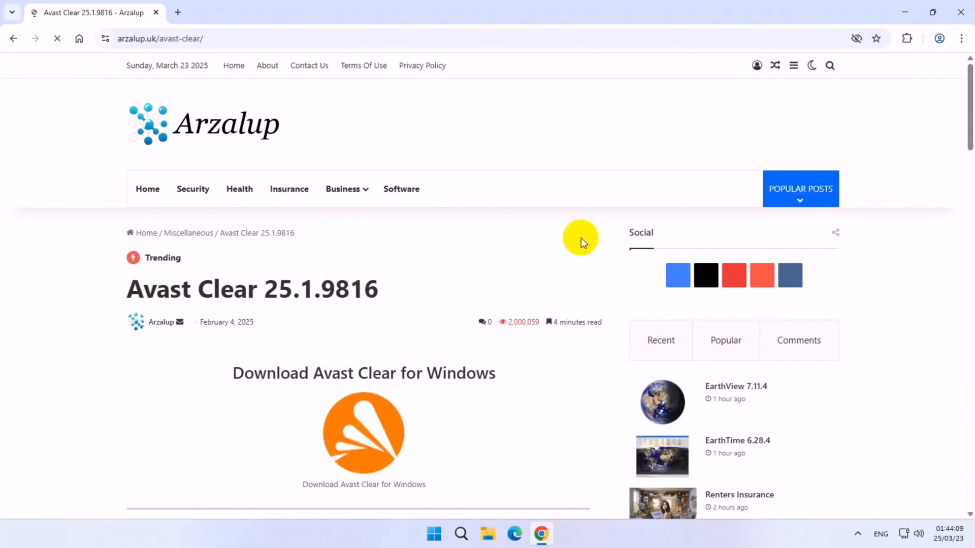
scroll("down", 3)
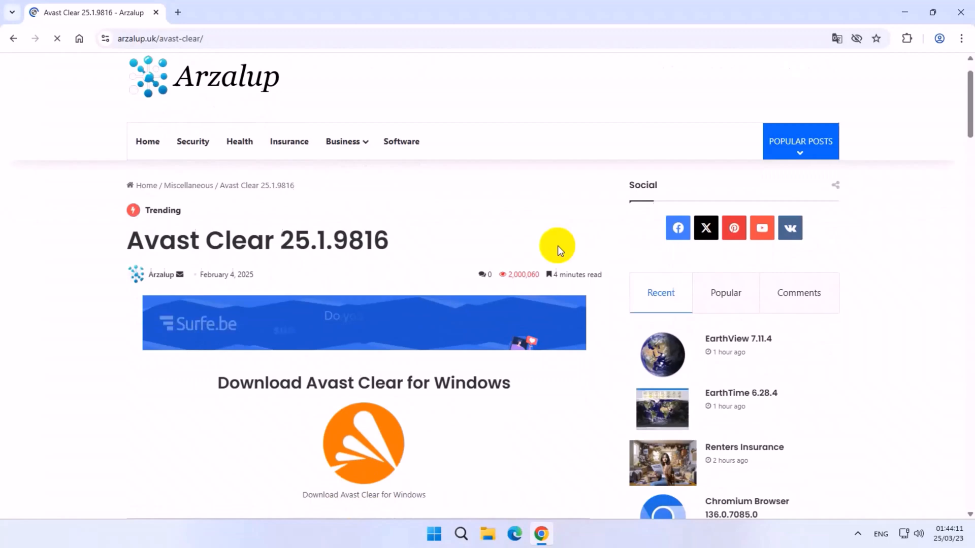
scroll("down", 3)
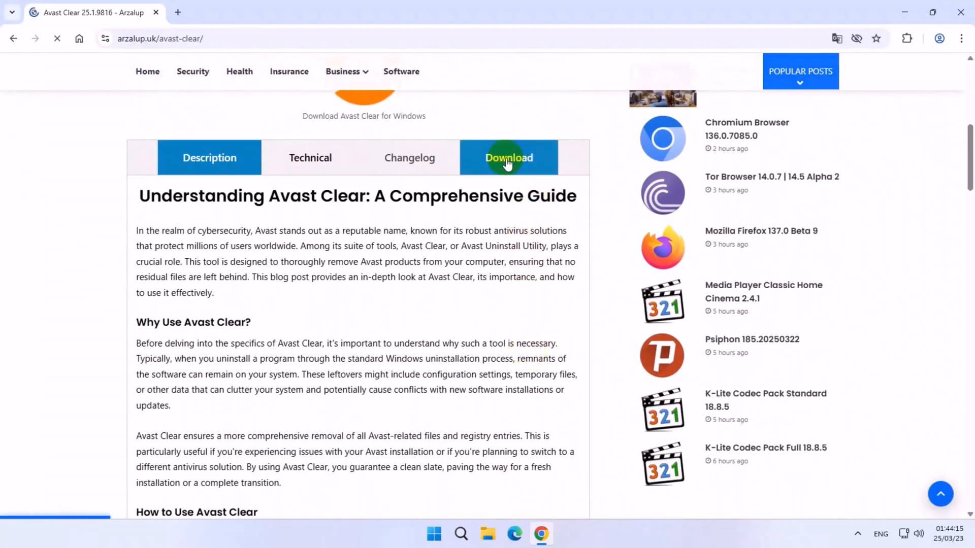
left_click(508, 157)
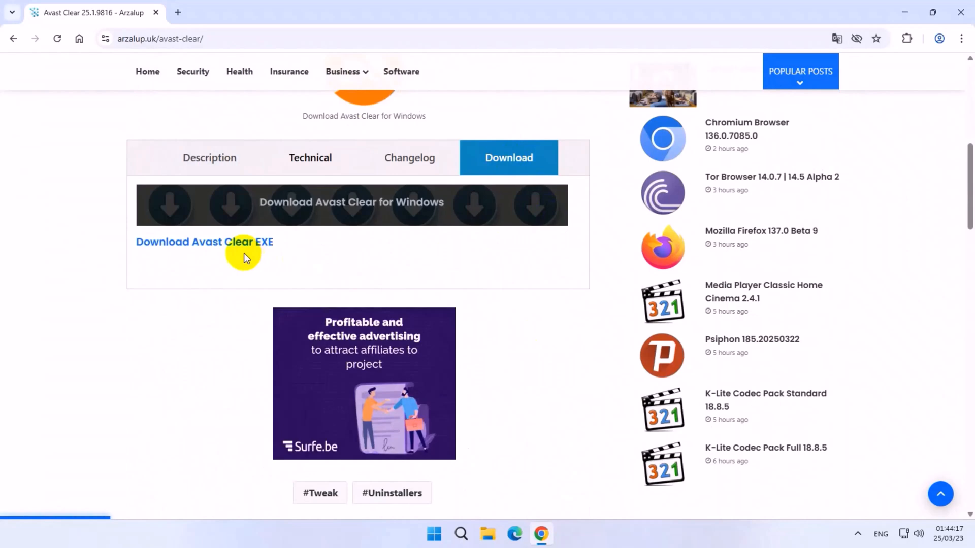
left_click(205, 242)
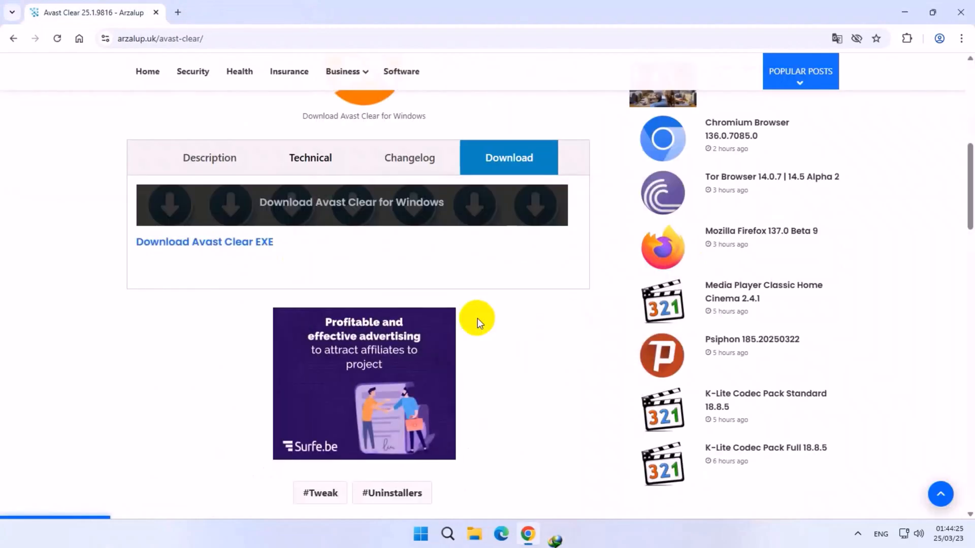
Download avast_av_clear.exe (34.69 MB) into Downloads\Programs with IDM.
left_click(204, 241)
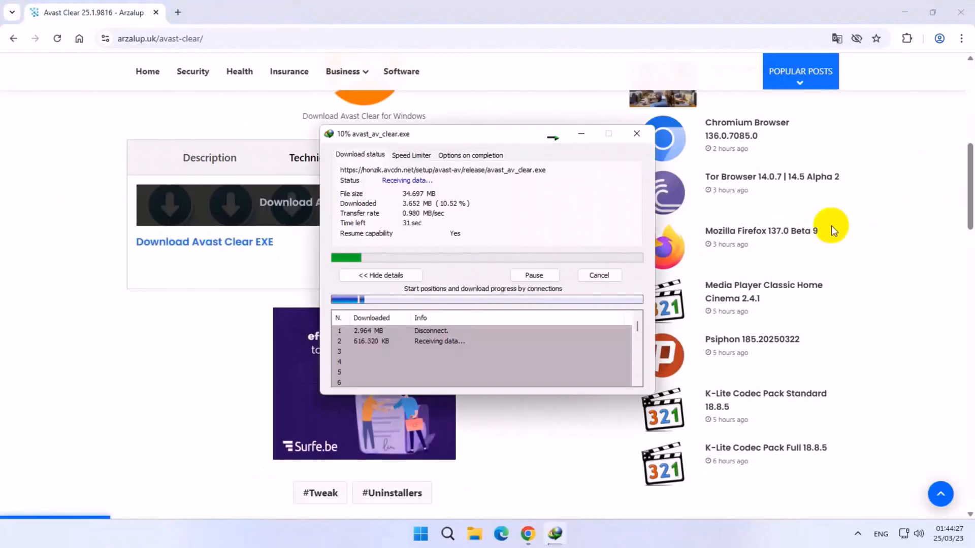
mouse_move(824, 203)
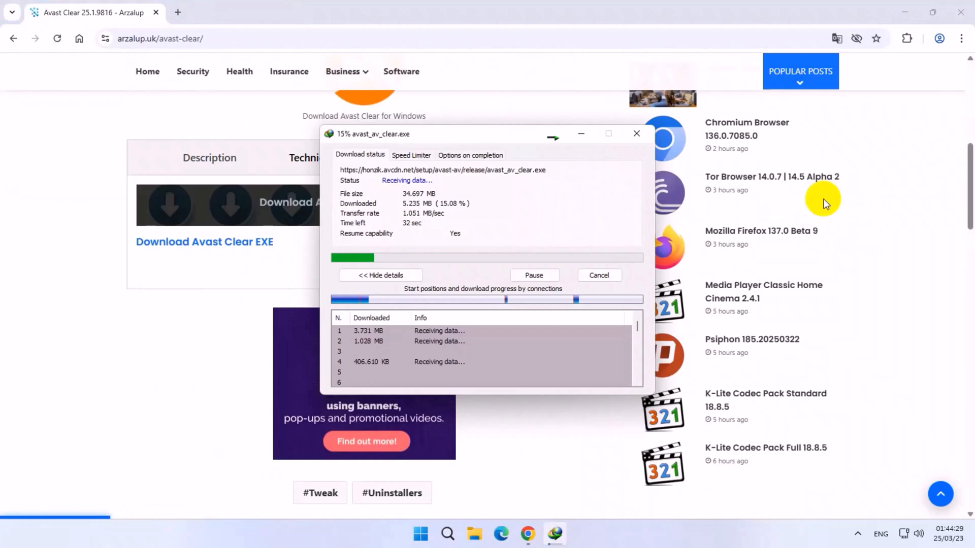
left_click(636, 133)
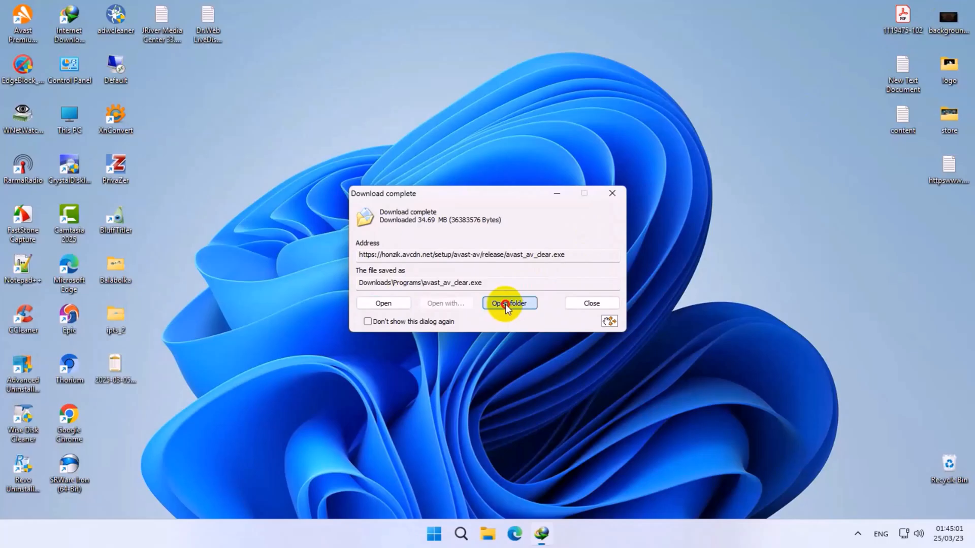
Move avast_av_clear.exe from the Programs folder to the desktop and close Explorer.
left_click(509, 303)
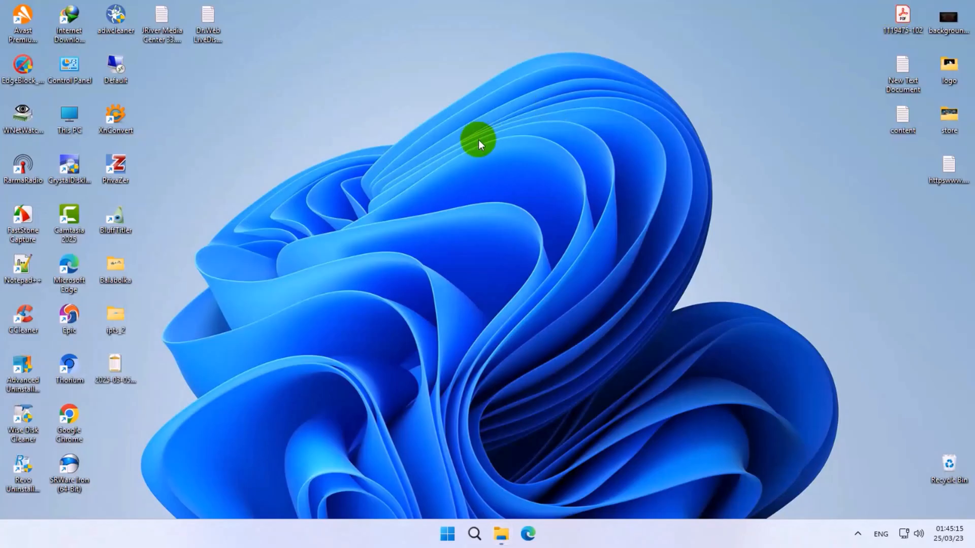
mouse_move(503, 487)
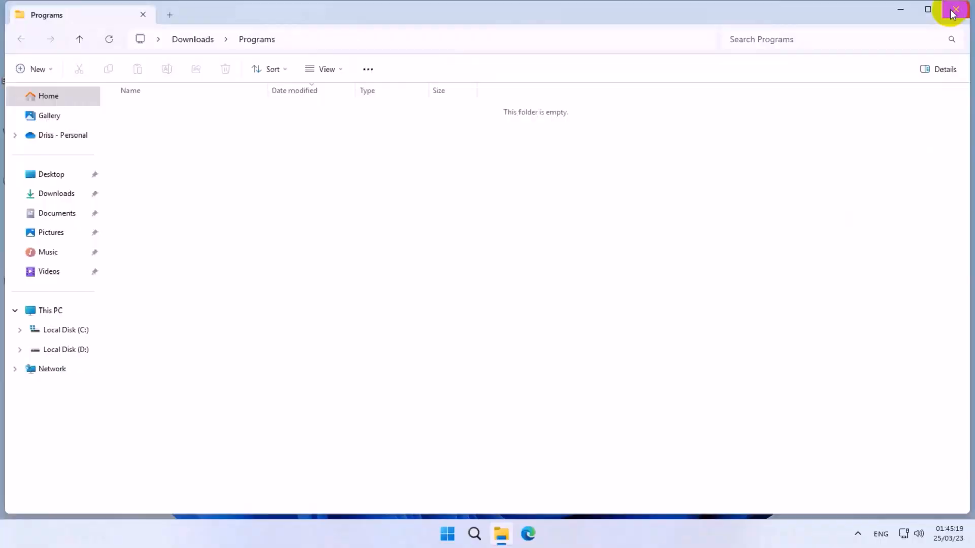
left_click(952, 9)
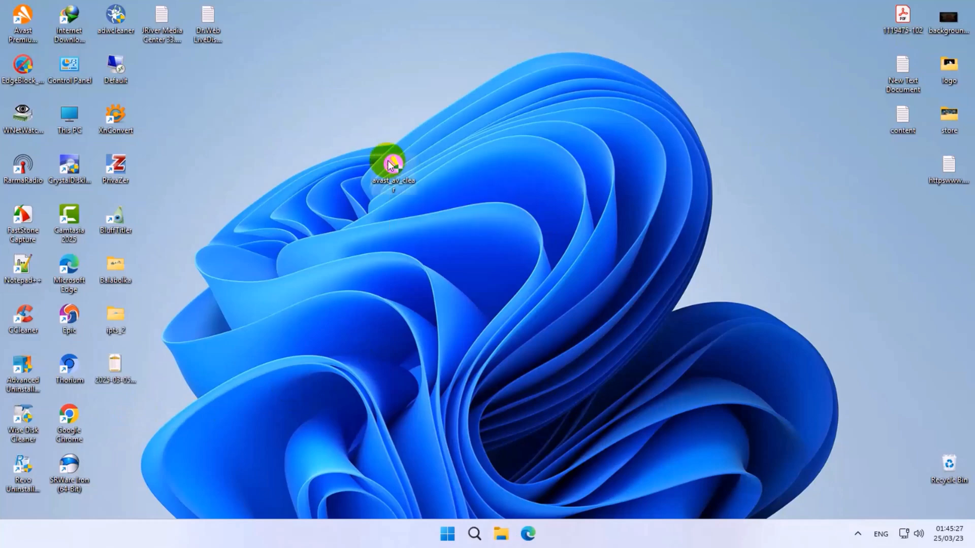
Launch avast_av_clear from the desktop to reach its welcome screen.
double_click(389, 163)
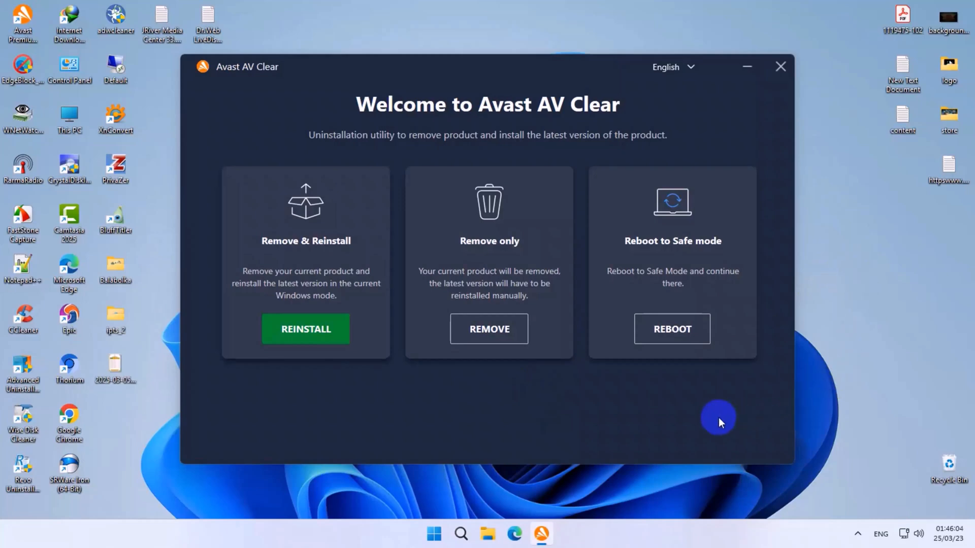
mouse_move(507, 386)
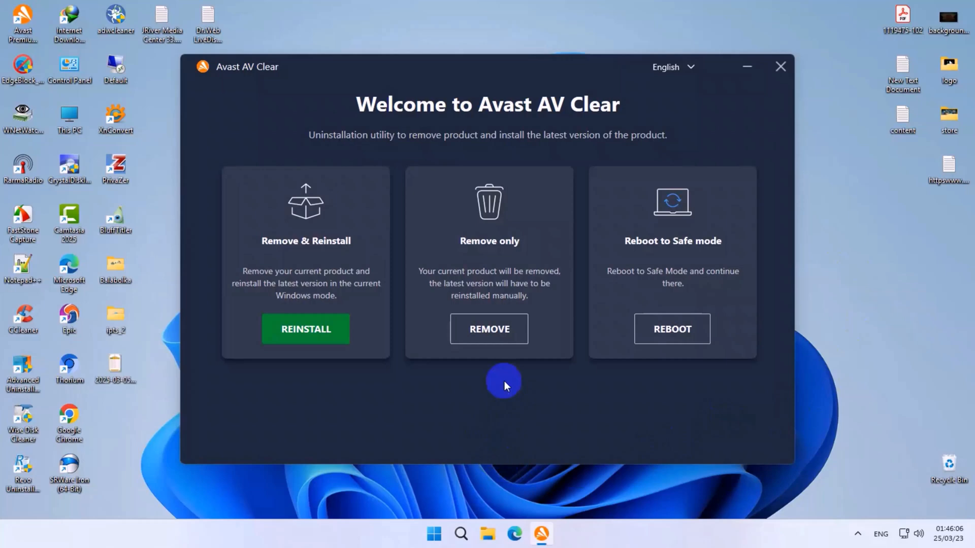
mouse_move(494, 326)
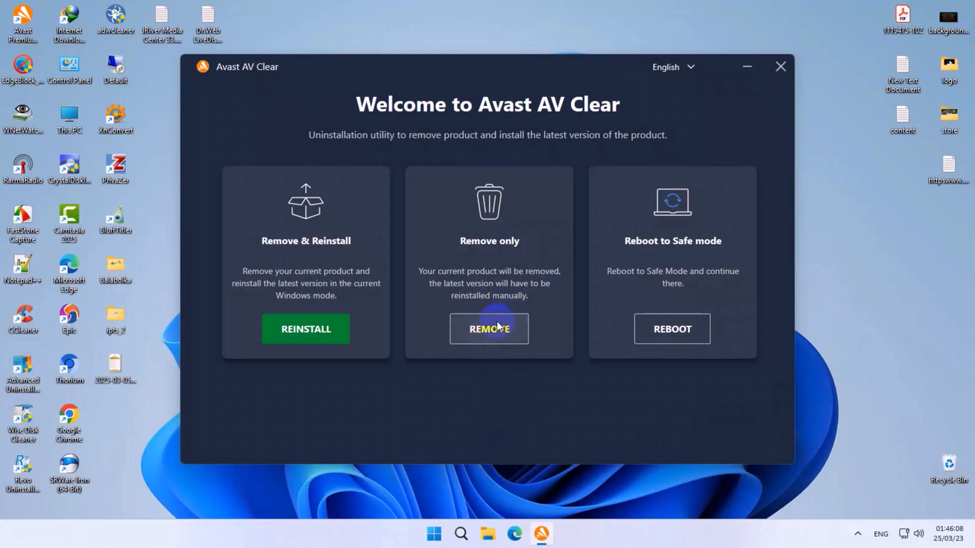
Run 'Remove only' to uninstall Avast and dismiss the completion screen.
left_click(489, 329)
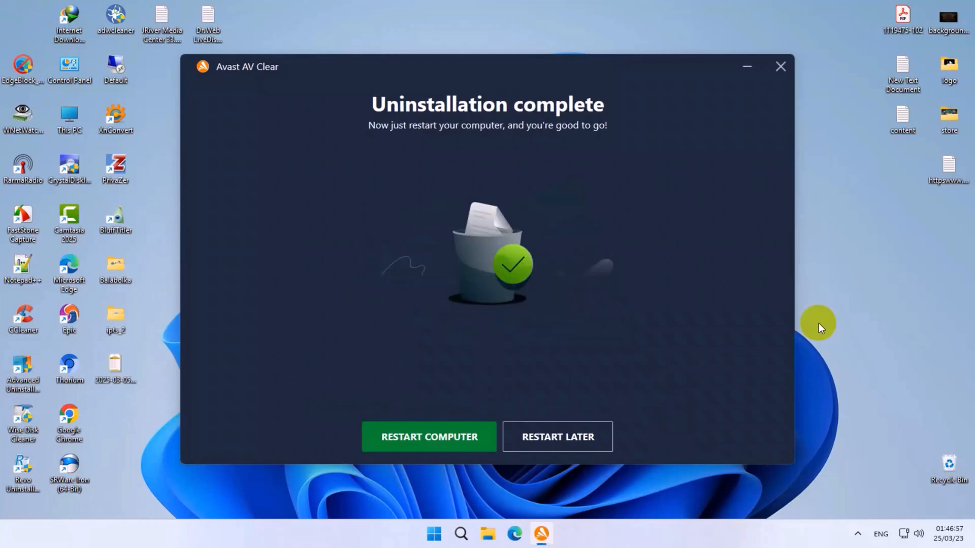
mouse_move(486, 502)
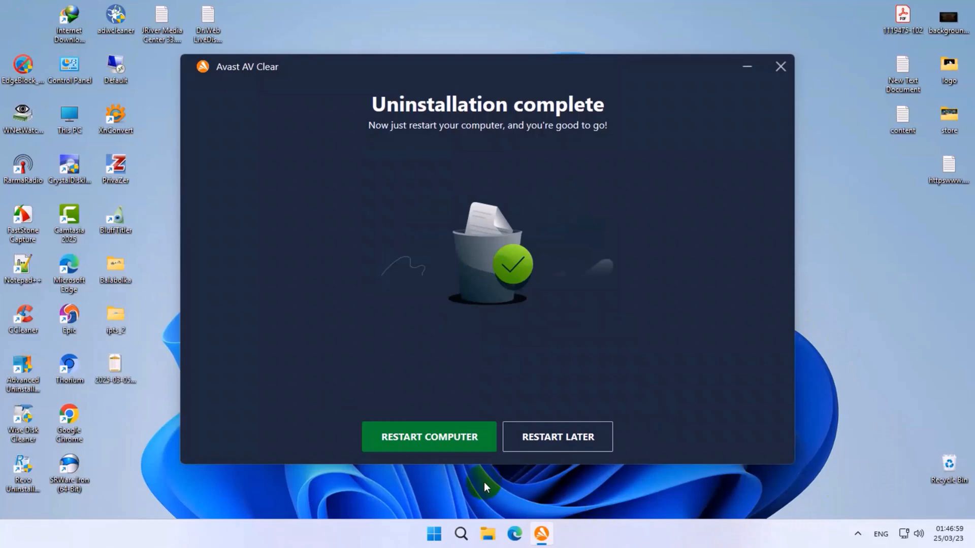
left_click(428, 436)
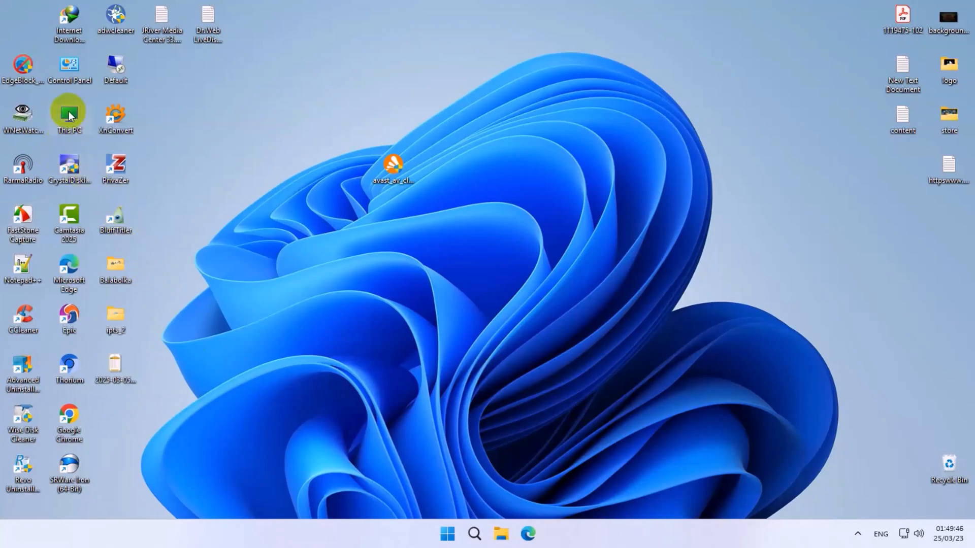
Browse to C:\ProgramData and open the Avast Software folder's context menu.
double_click(69, 113)
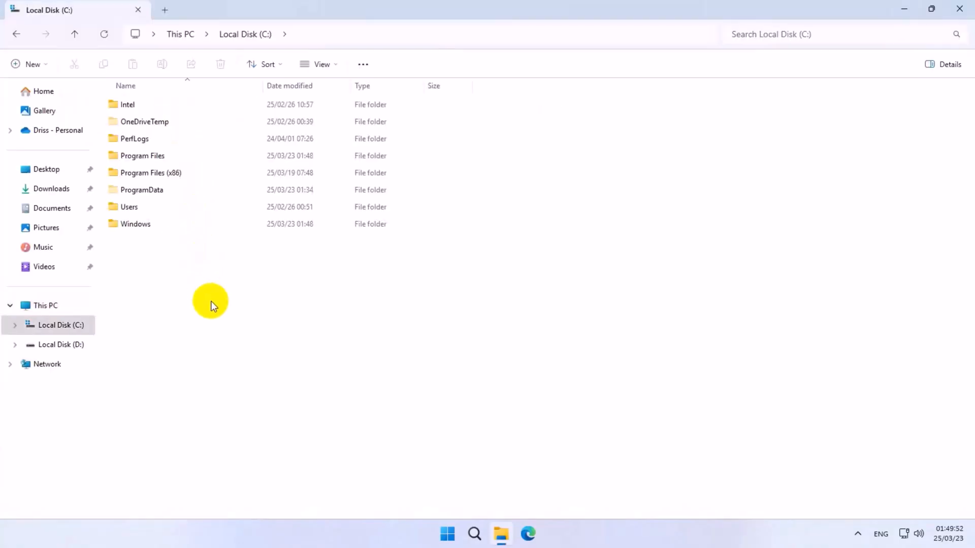
double_click(141, 190)
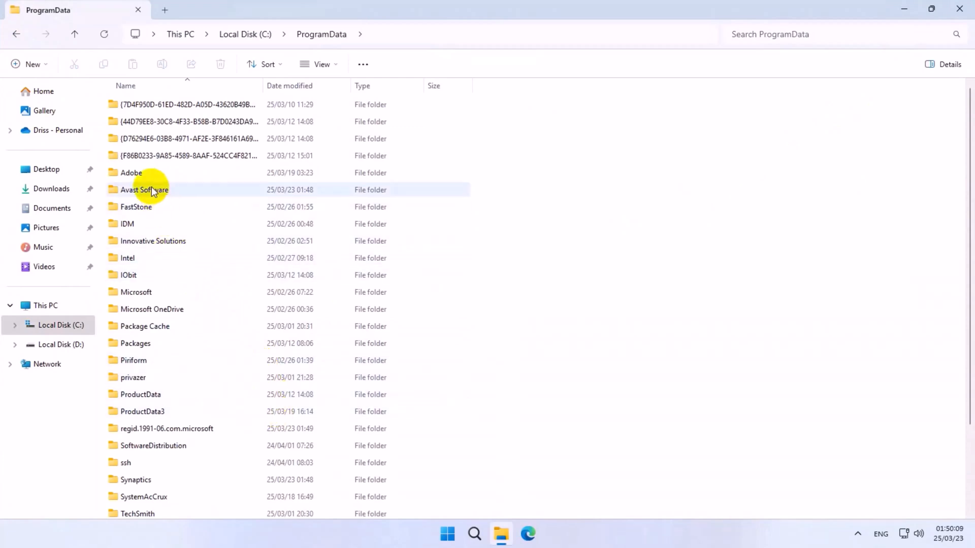
left_click(145, 190)
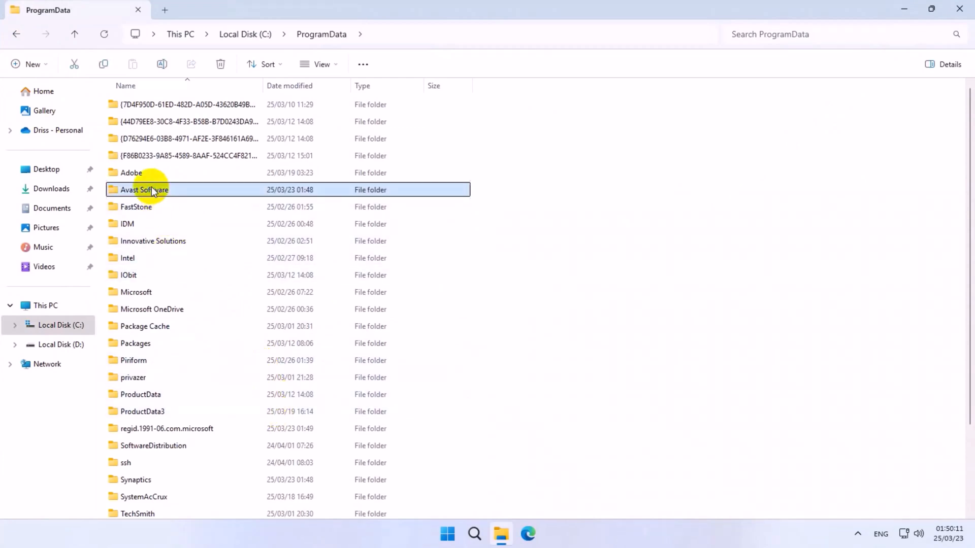
right_click(147, 190)
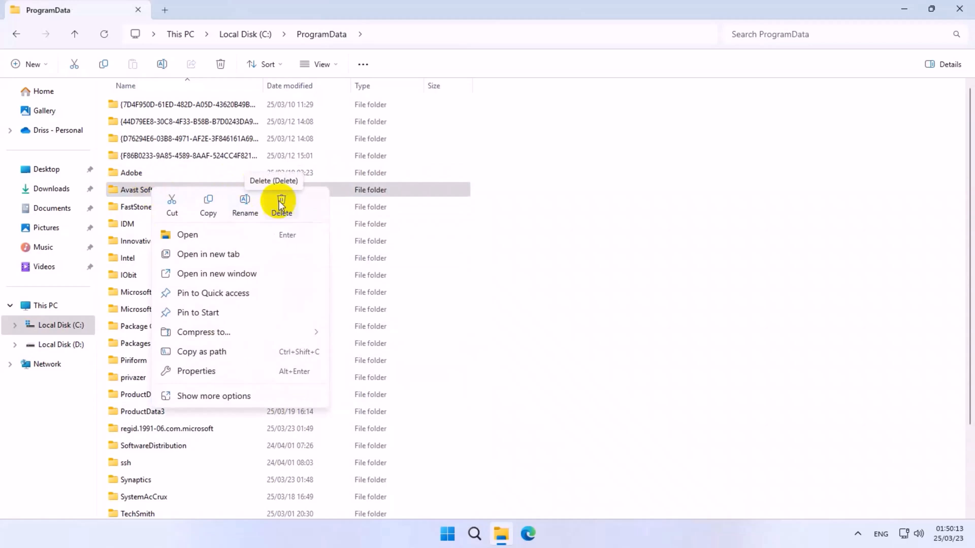